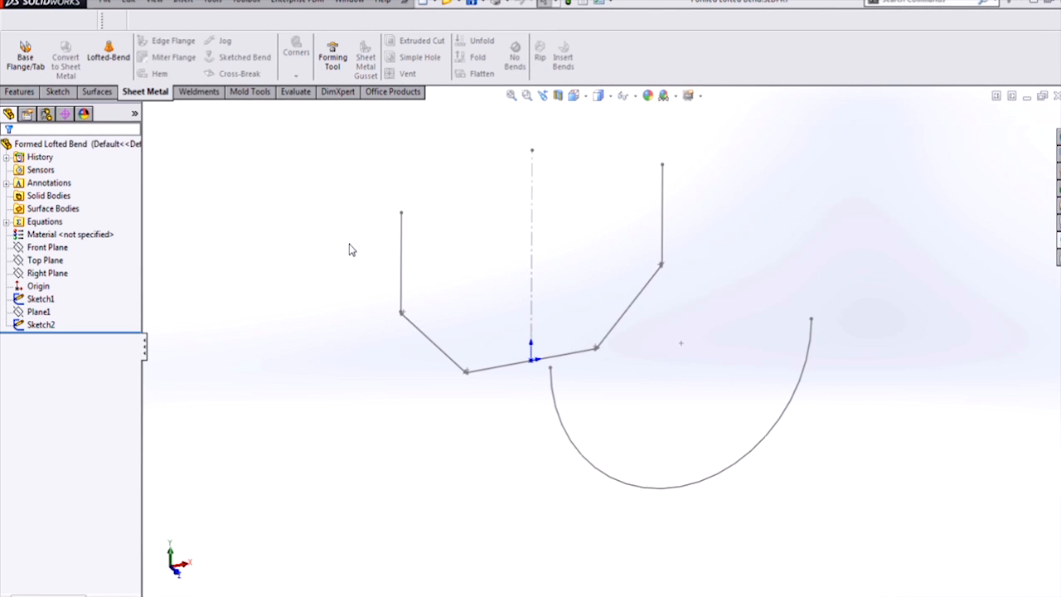
# Step: Create a Formed lofted bend between Sketch1 and Sketch2 and accept it
pyautogui.click(107, 56)
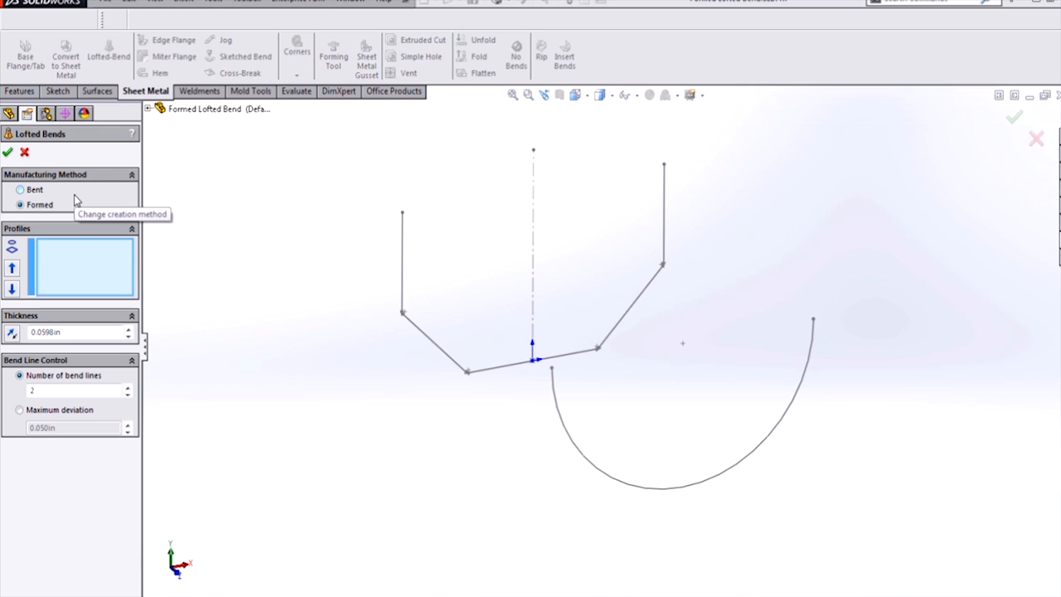
pyautogui.moveTo(398, 351)
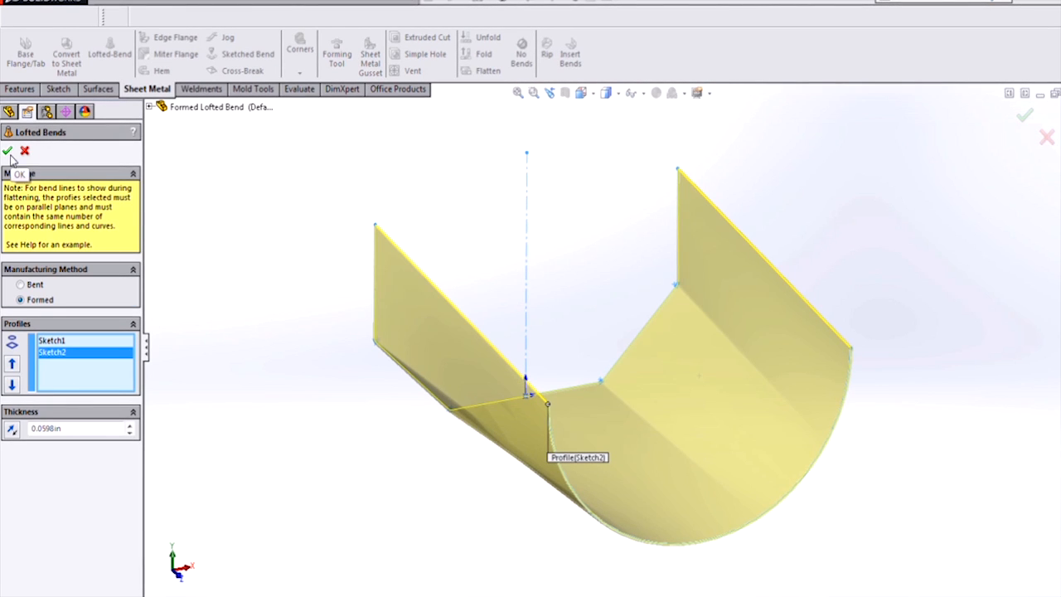
pyautogui.click(10, 149)
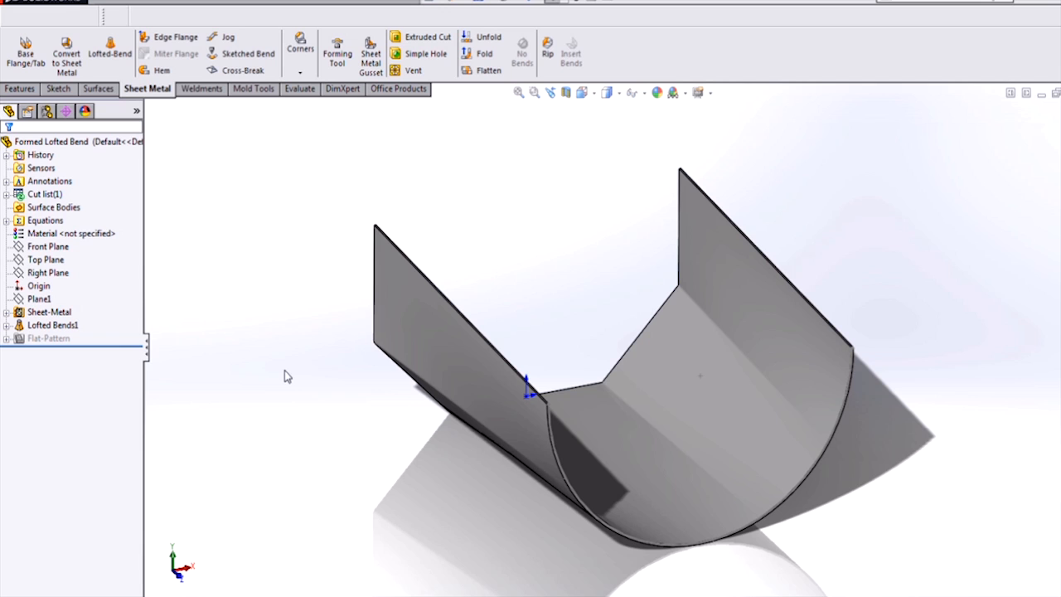
pyautogui.moveTo(473, 94)
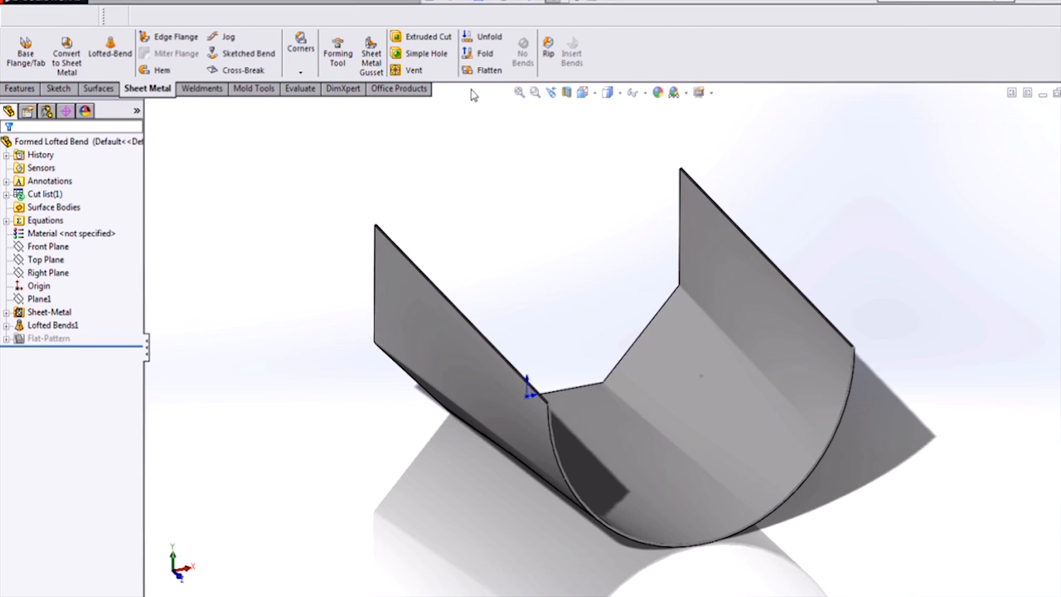
# Step: Flatten the formed part, then switch to the Bent Lofted Bend part document
pyautogui.click(490, 70)
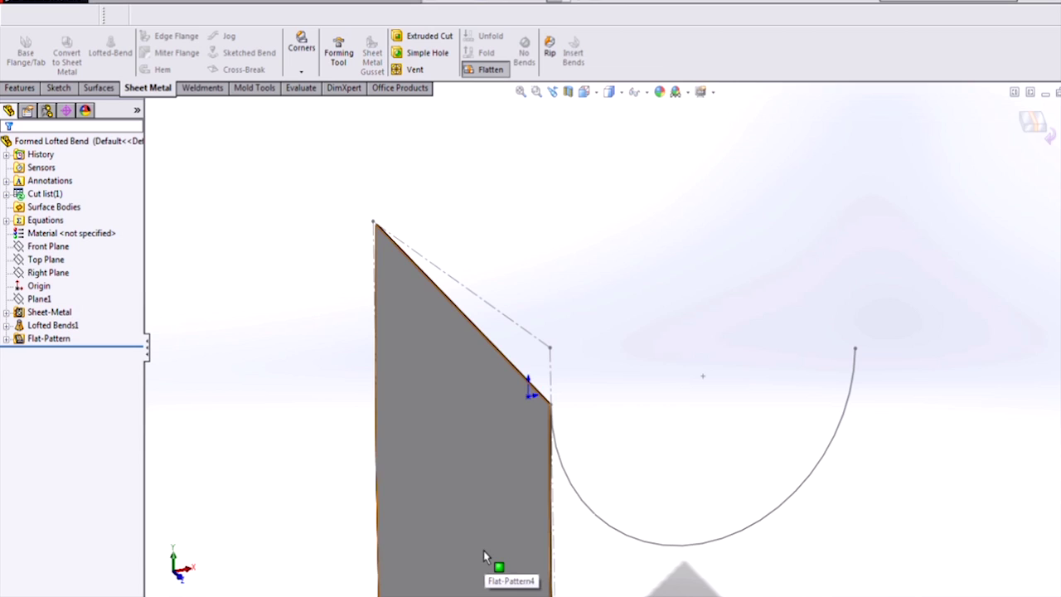
pyautogui.click(488, 554)
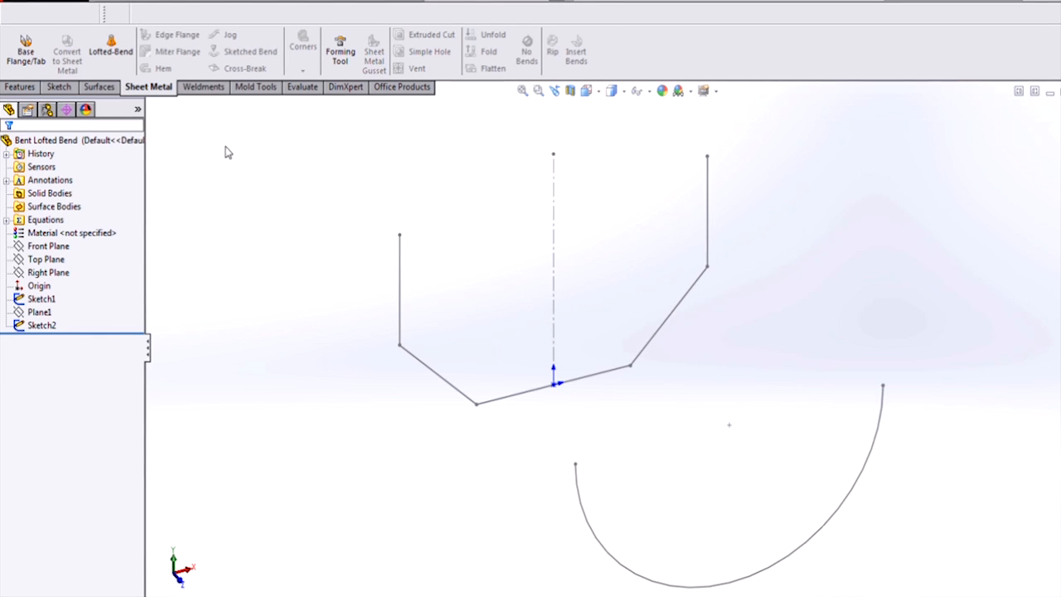
# Step: Start a Bent lofted bend with Sketch1 and the semicircle Sketch2 as profiles
pyautogui.click(110, 46)
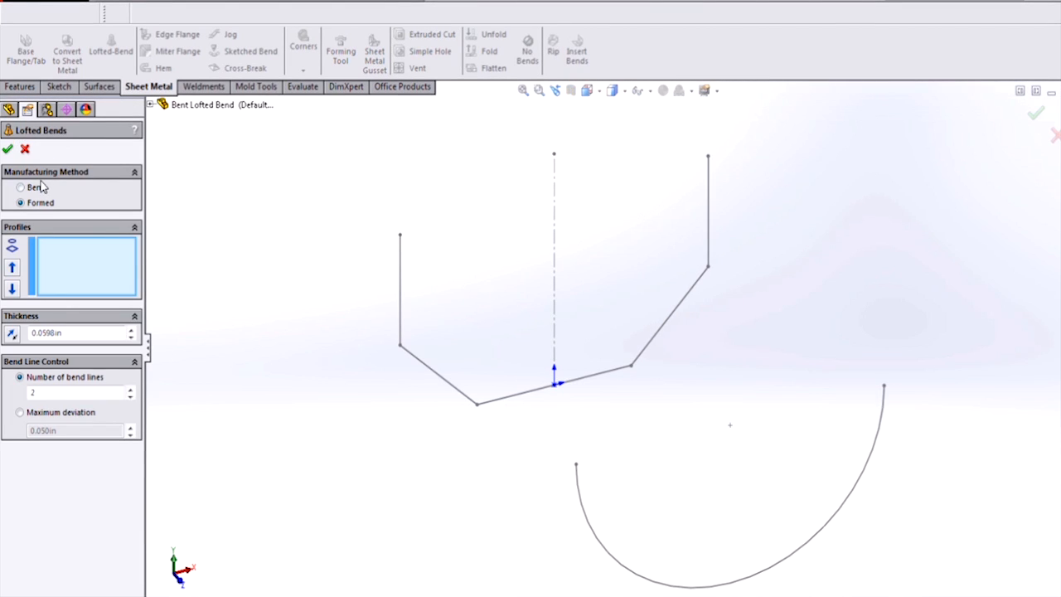
pyautogui.click(20, 186)
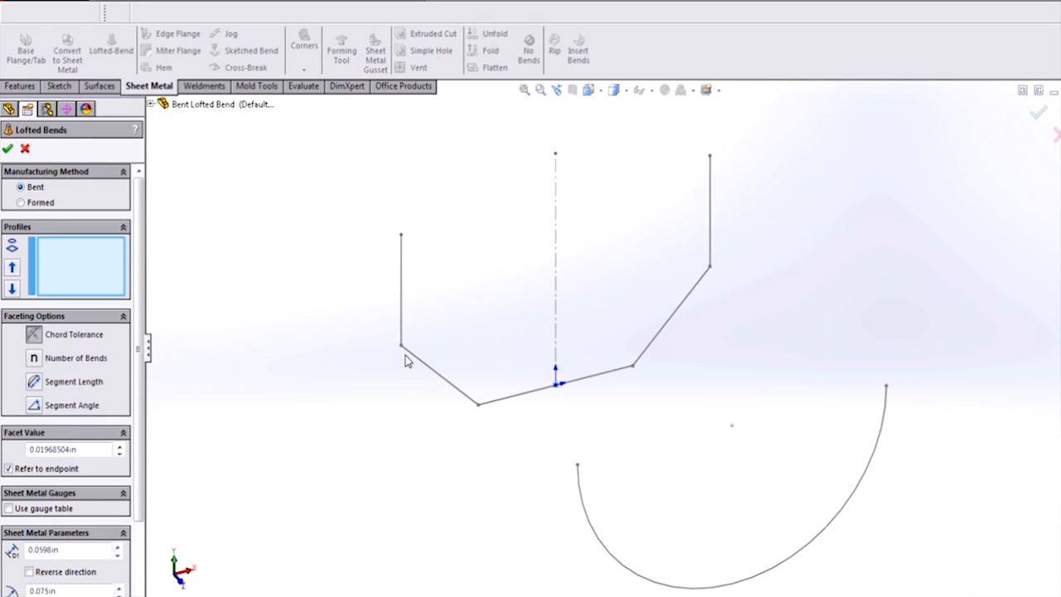
pyautogui.moveTo(407, 336)
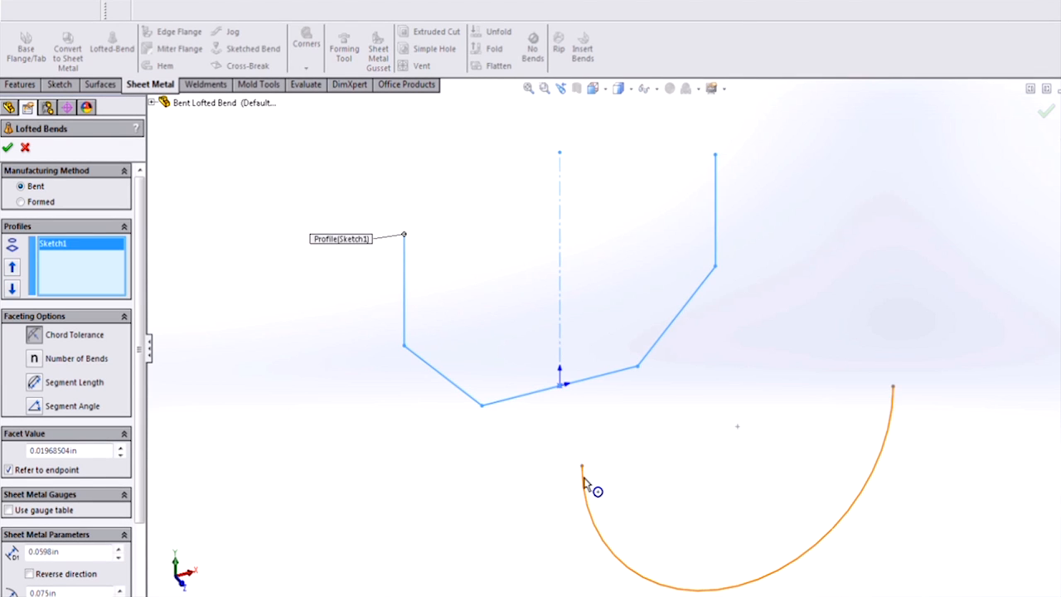
pyautogui.click(584, 483)
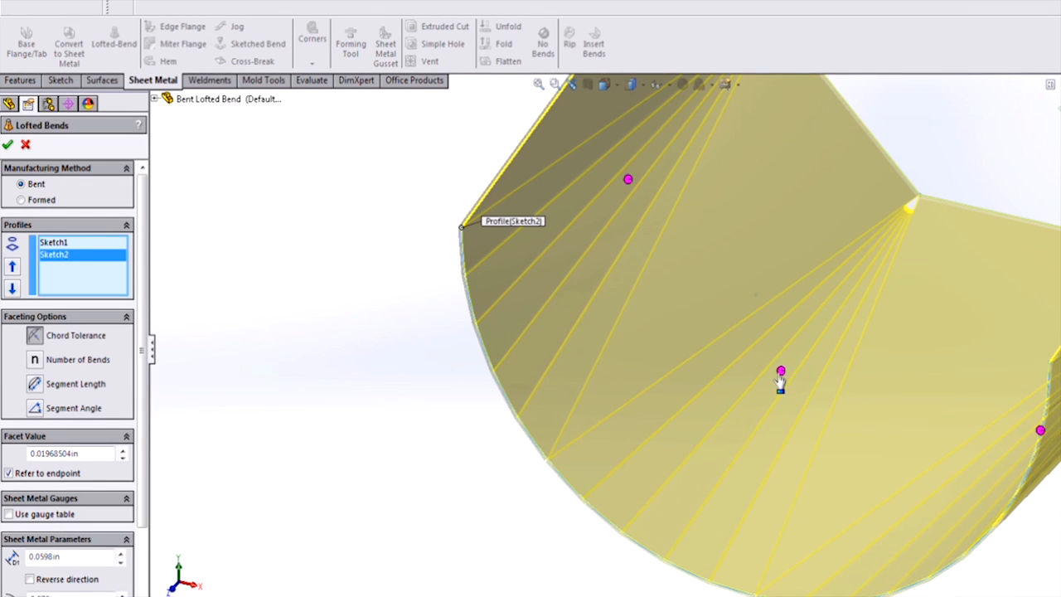
# Step: Set one bend region's faceting to Number of Bends with a value of 2
pyautogui.click(783, 370)
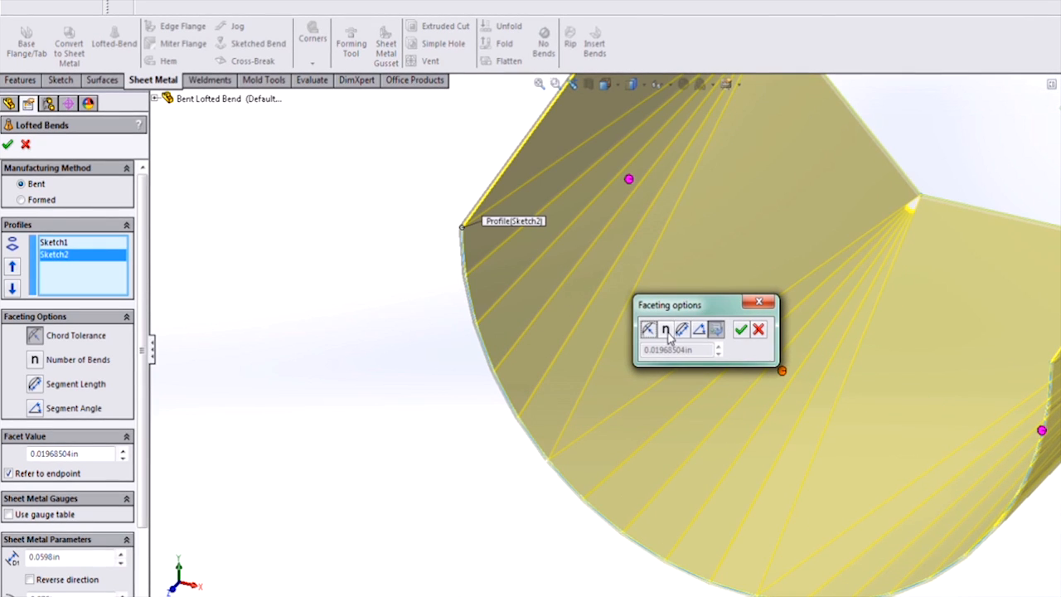
pyautogui.click(666, 328)
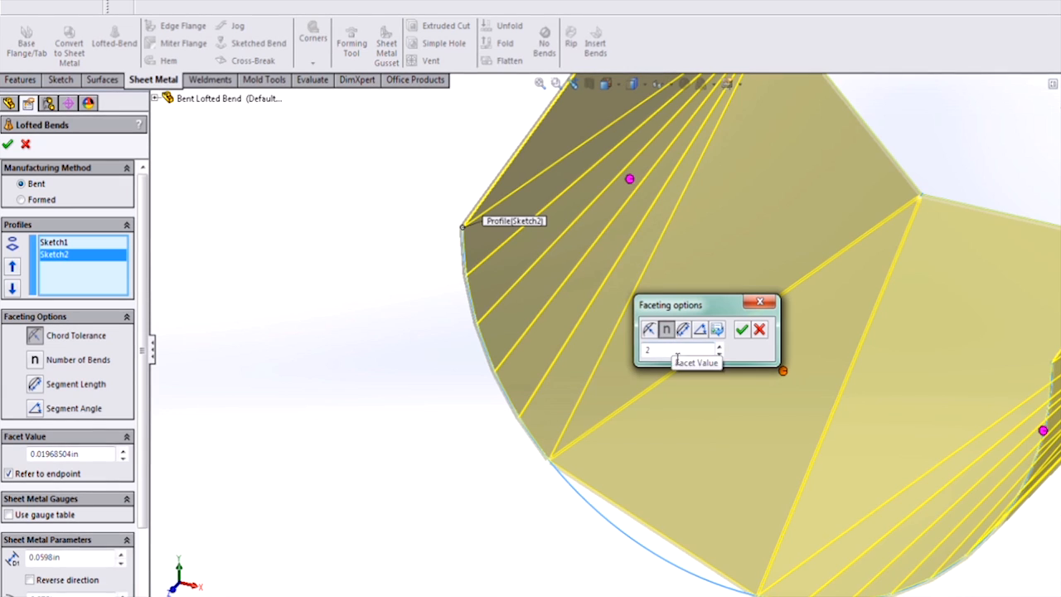
pyautogui.moveTo(693, 401)
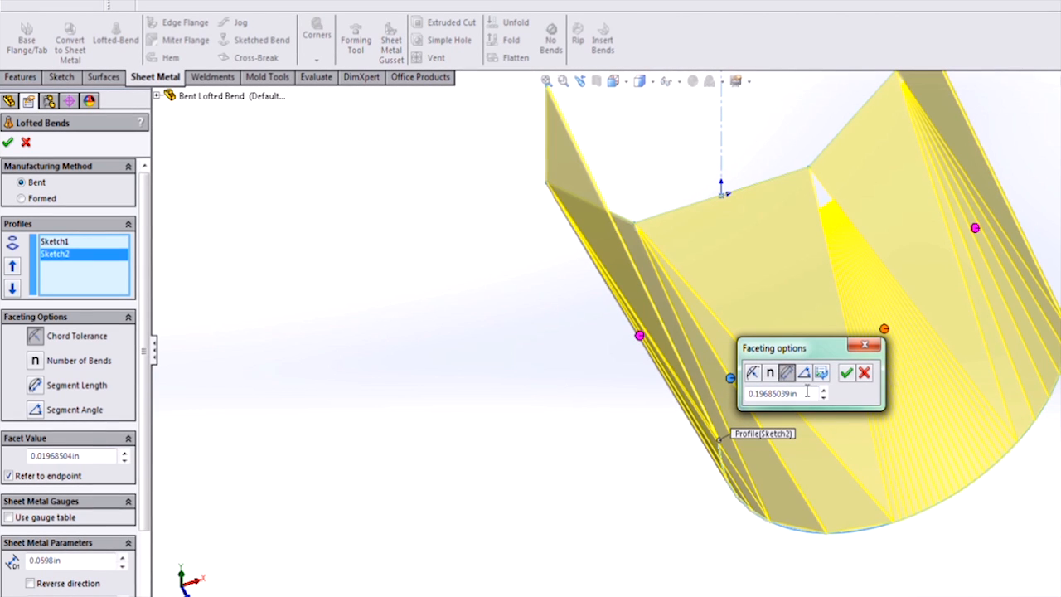
# Step: Set a second region to Segment Length faceting with value 1 and apply it
pyautogui.write('1')
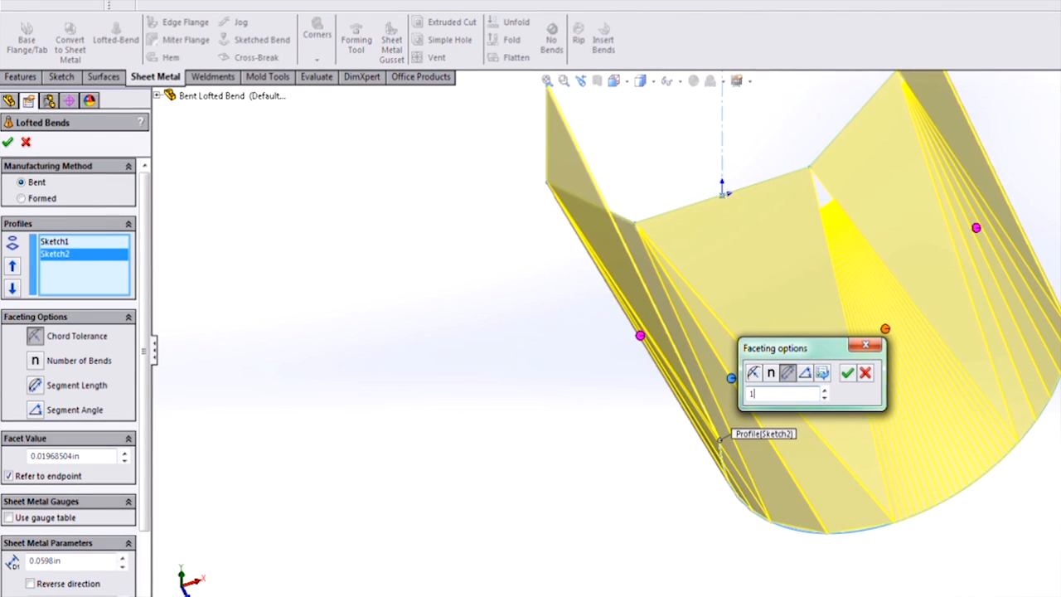
pyautogui.click(852, 375)
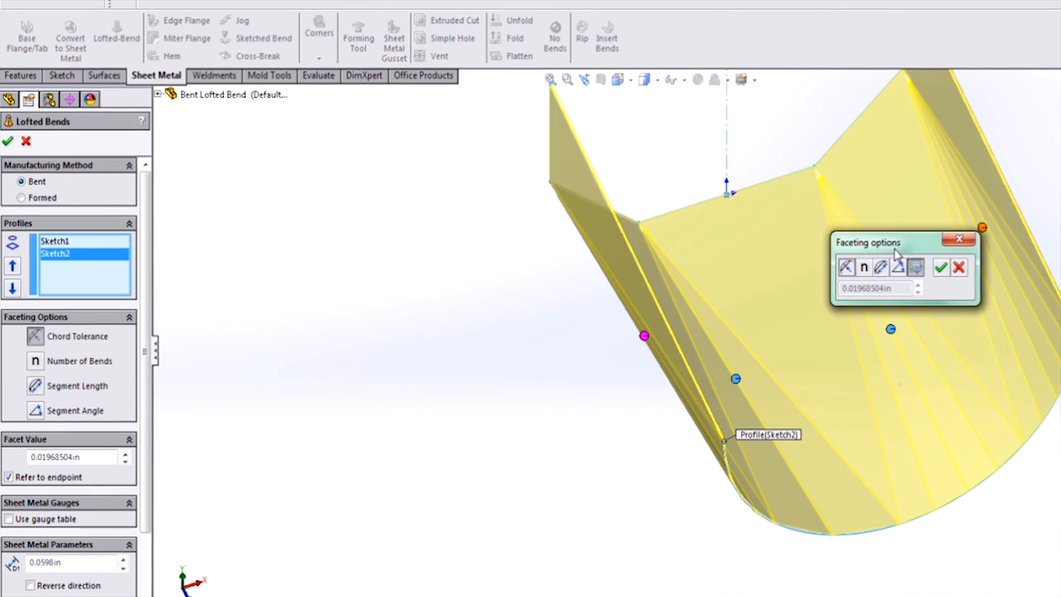
pyautogui.moveTo(902, 267)
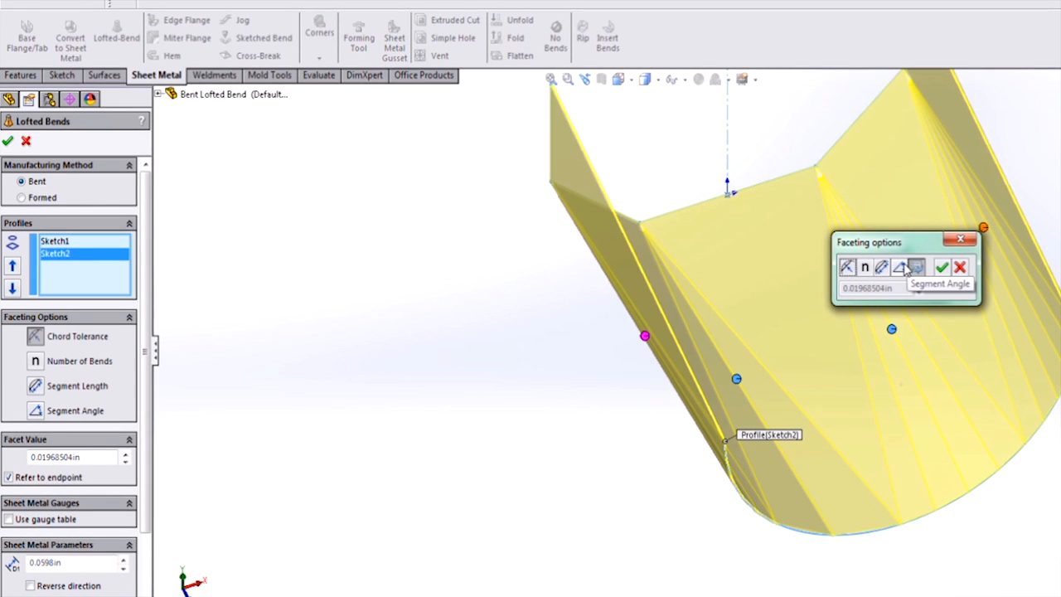
# Step: Switch a third bend region to Segment Angle faceting
pyautogui.click(901, 265)
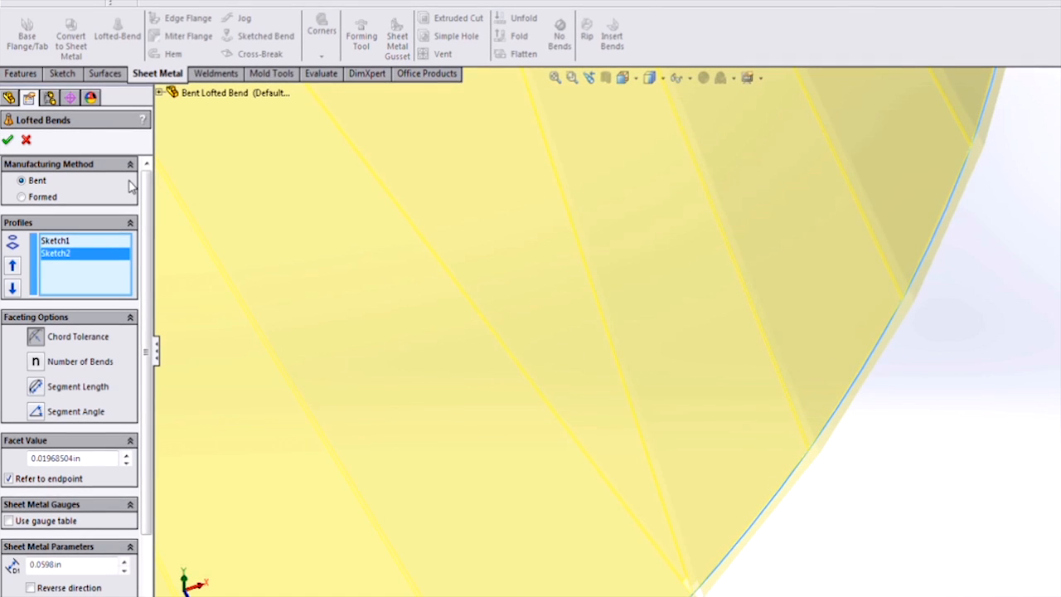
# Step: Accept the bent lofted bend and flatten it into a flat pattern with bend lines
pyautogui.click(10, 138)
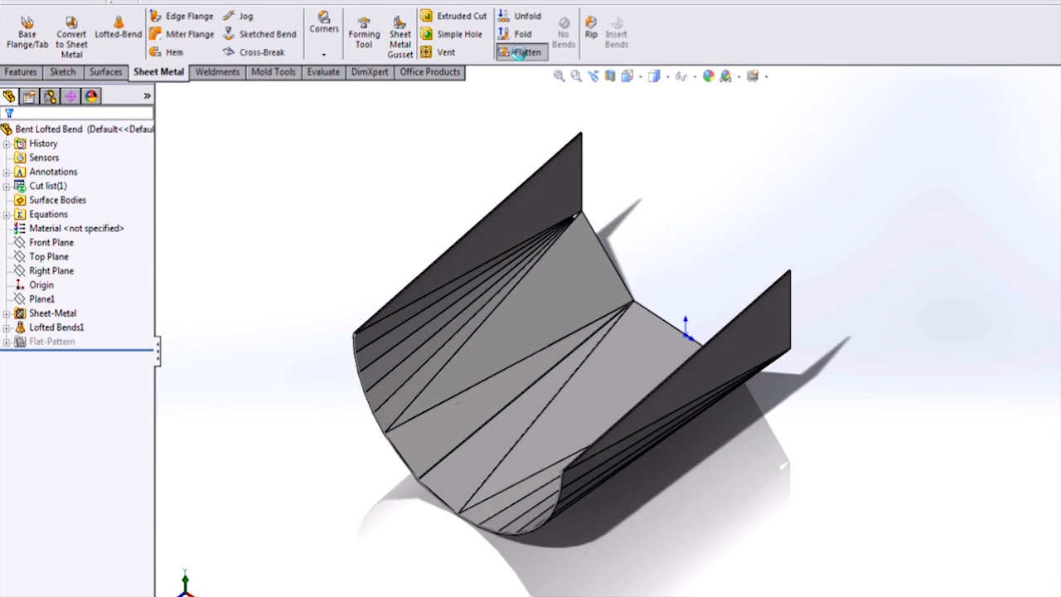
pyautogui.click(522, 52)
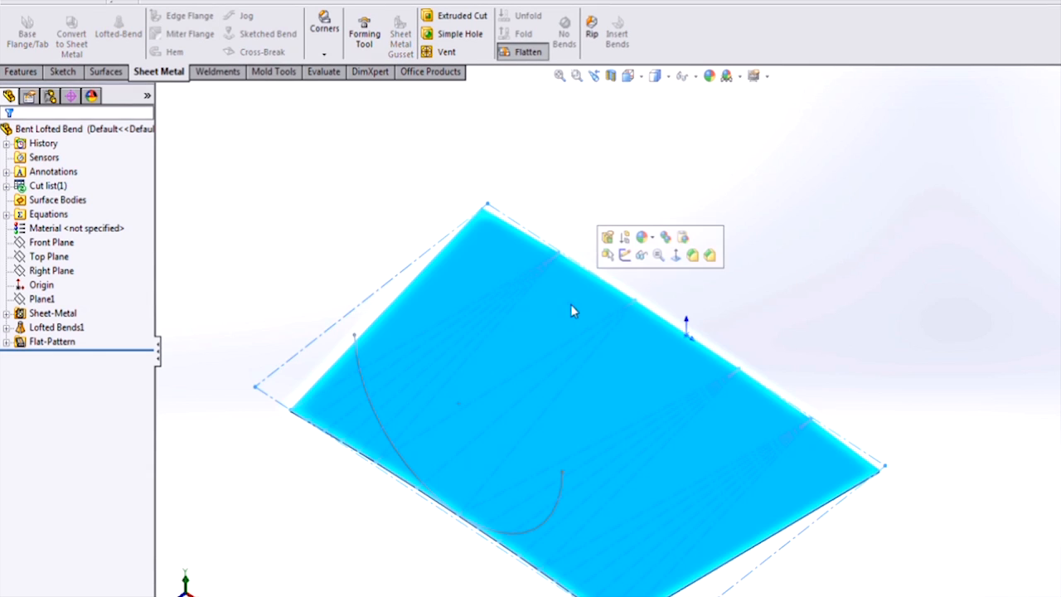